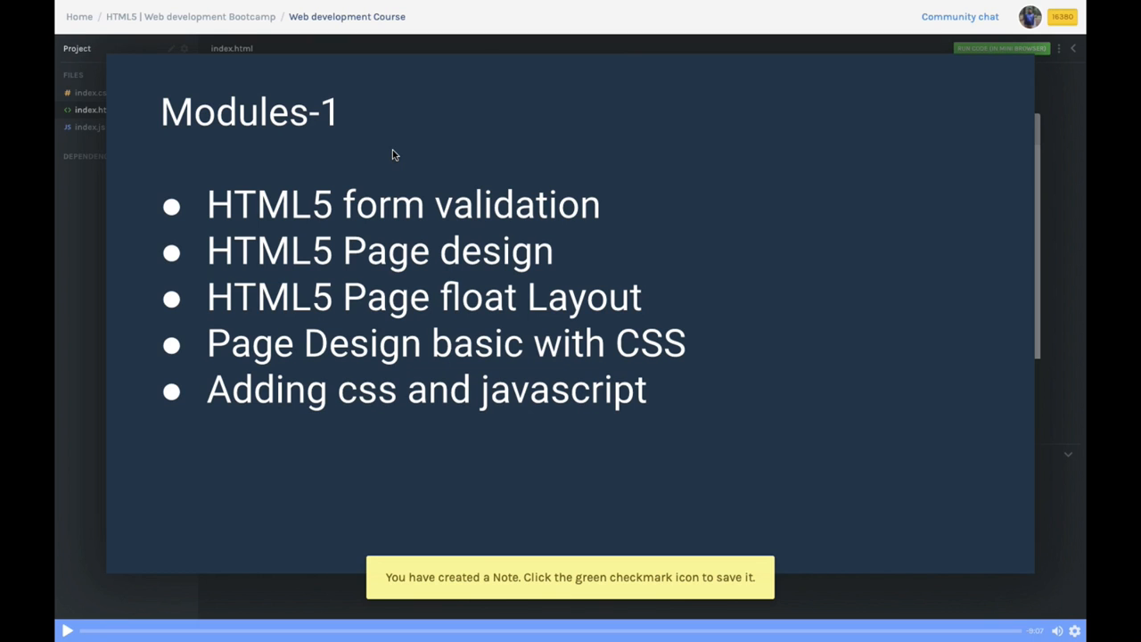
pyautogui.moveTo(437, 536)
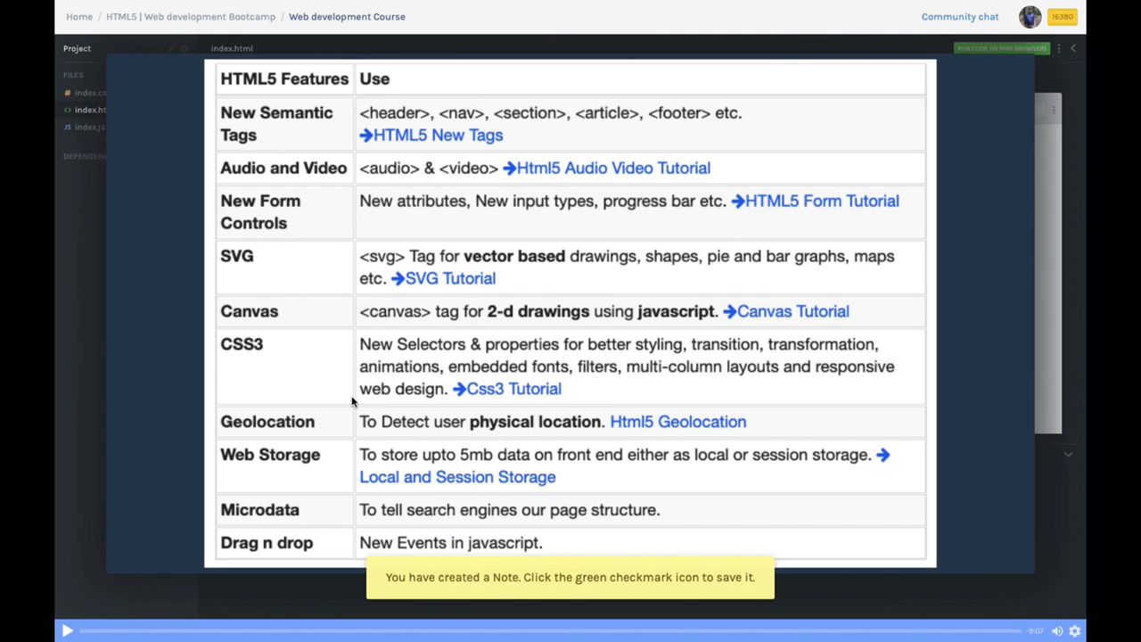
# Return to the code and add article and section blocks, each with its own h2 heading.
pyautogui.click(96, 109)
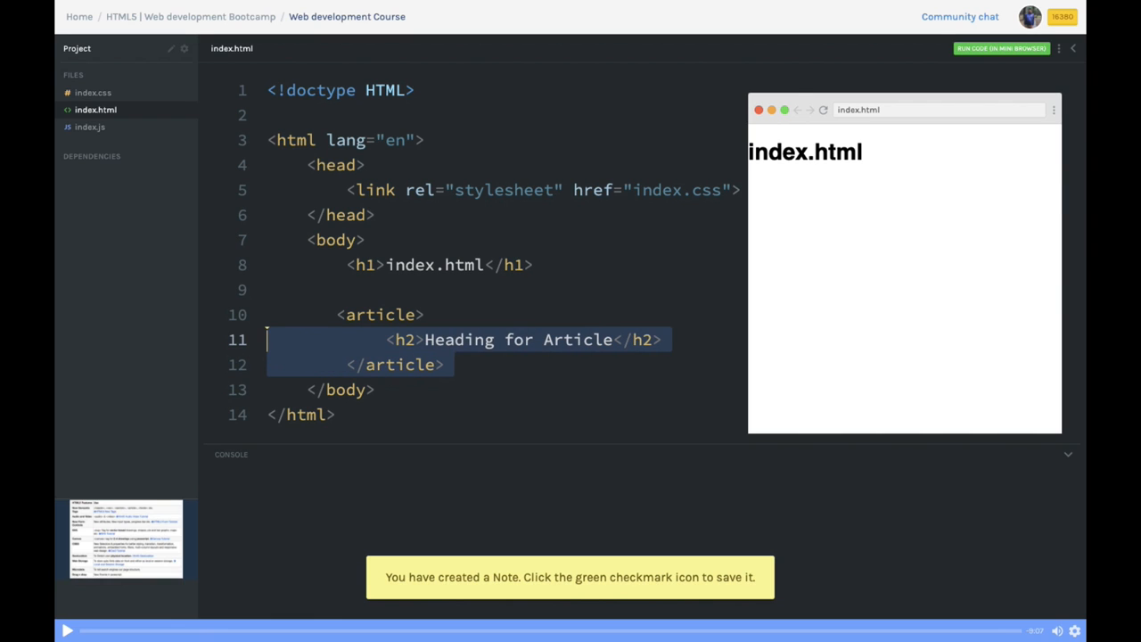
pyautogui.click(413, 314)
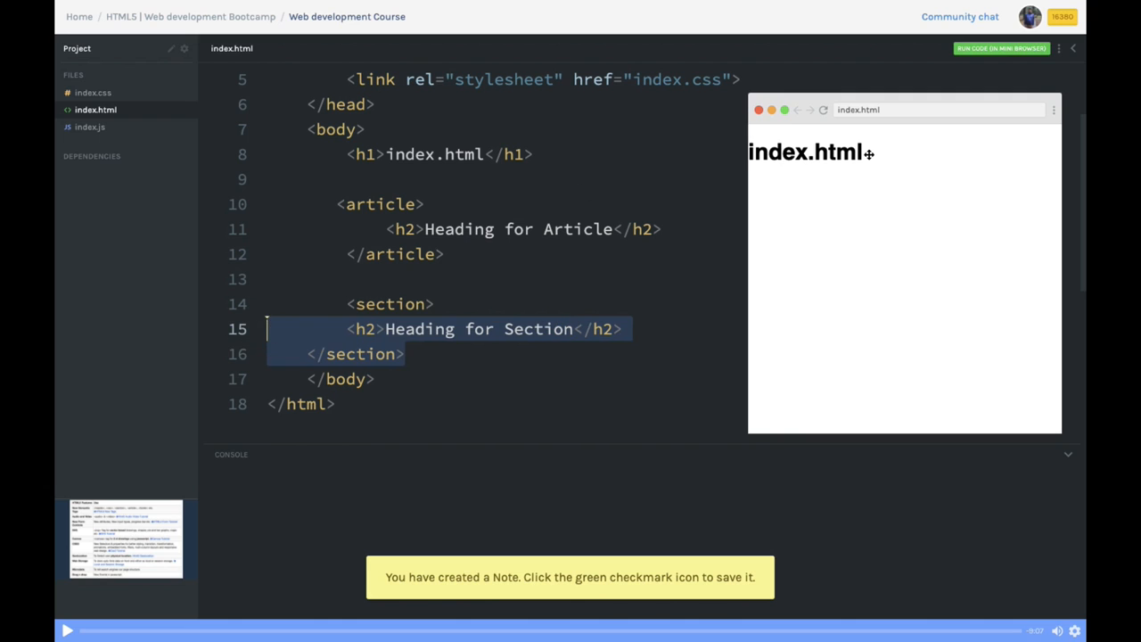
pyautogui.click(1002, 48)
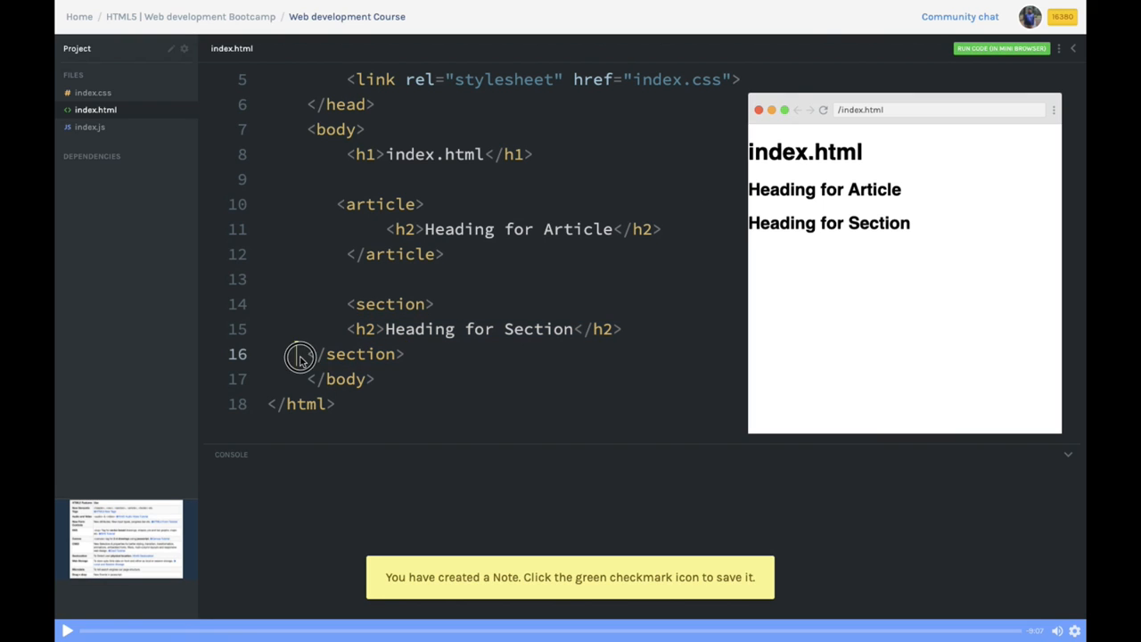
# Add an aside paragraph and a details block, then expand 'Click To See' in the preview to reveal Hello.
pyautogui.press('enter')
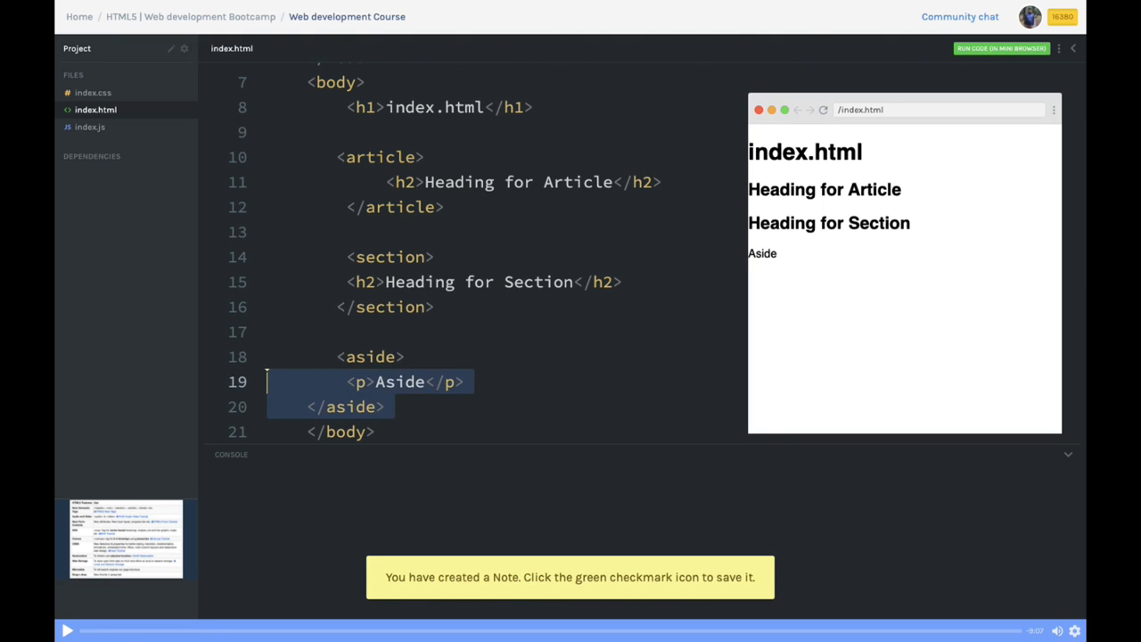
pyautogui.click(306, 407)
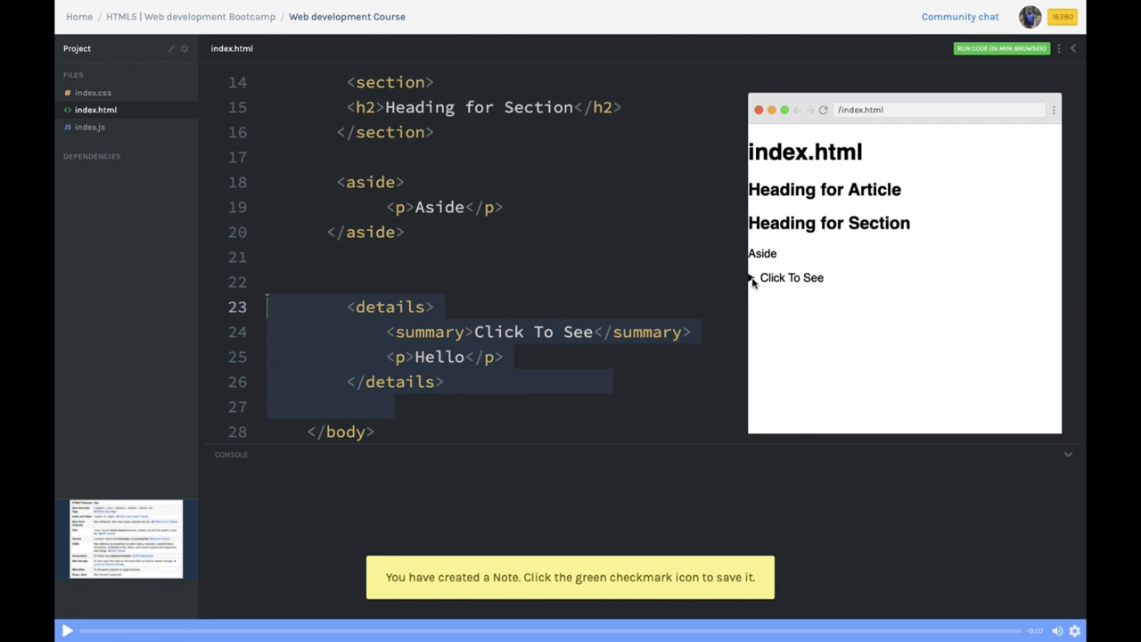
pyautogui.click(791, 278)
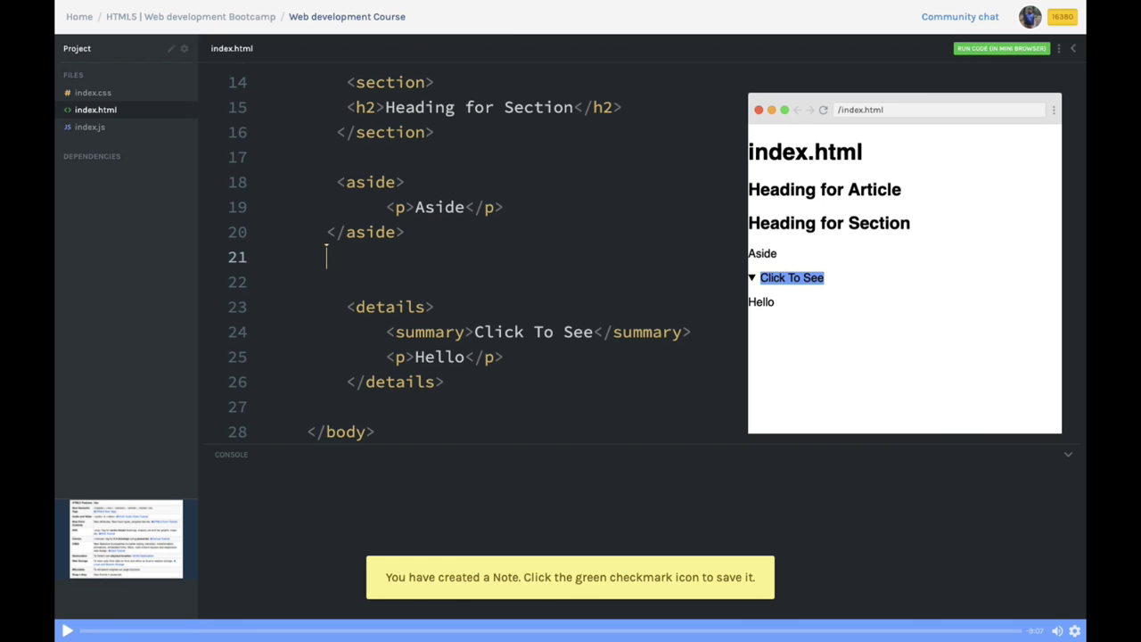
pyautogui.moveTo(472, 374)
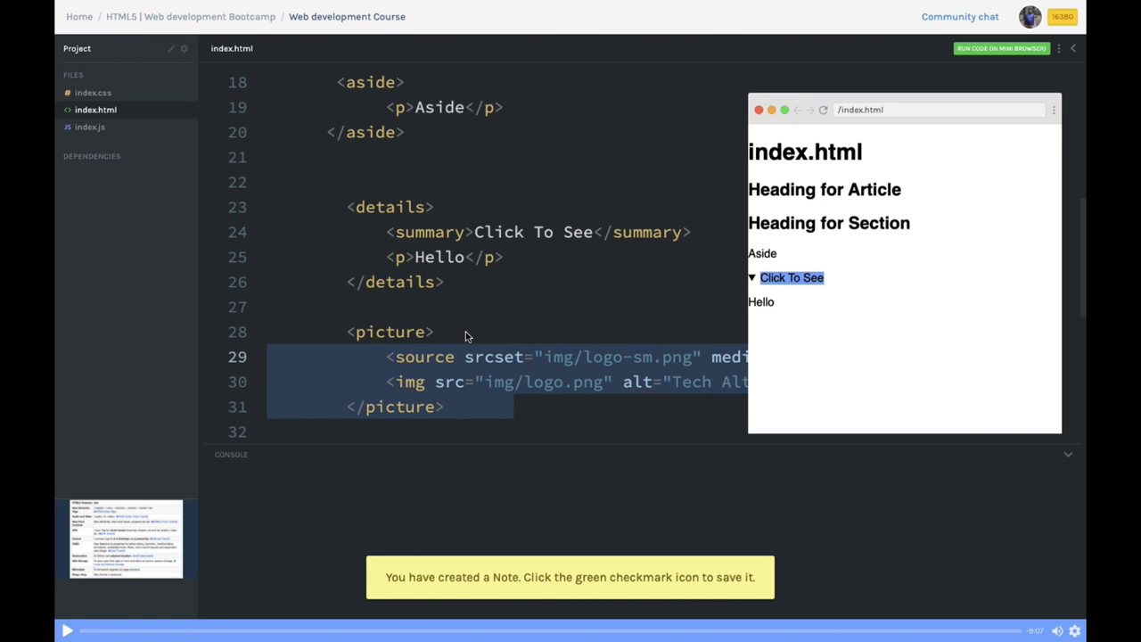
# Add a picture element with a small-logo source and fallback img, moving the preview to the bottom right and highlighting the img src.
pyautogui.scroll(-3)
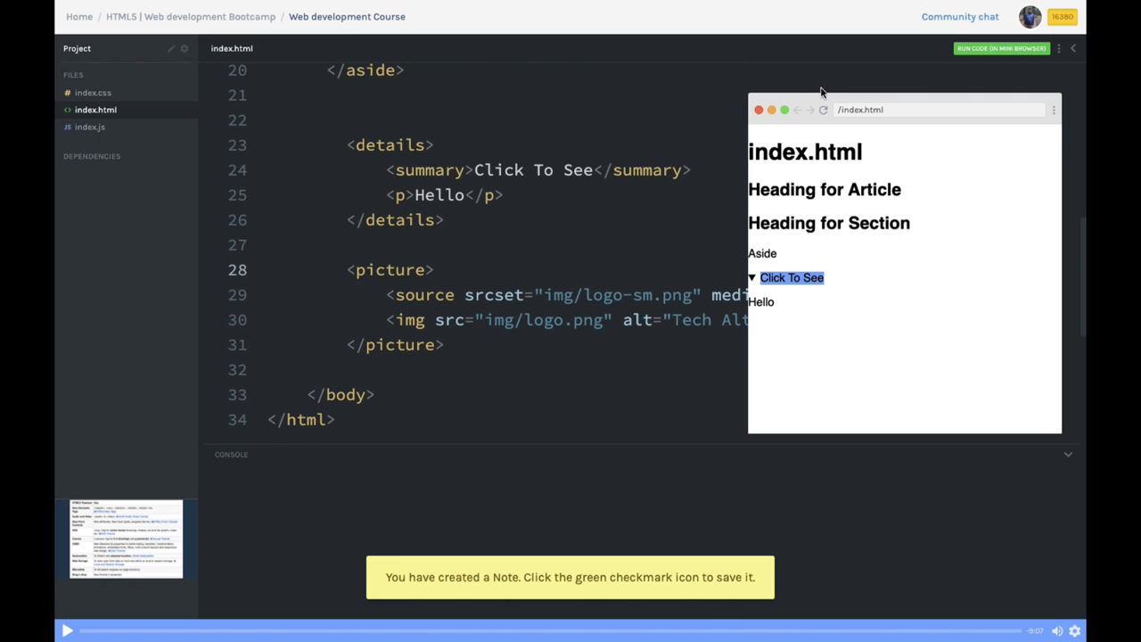
pyautogui.moveTo(902, 111); pyautogui.dragTo(930, 395)
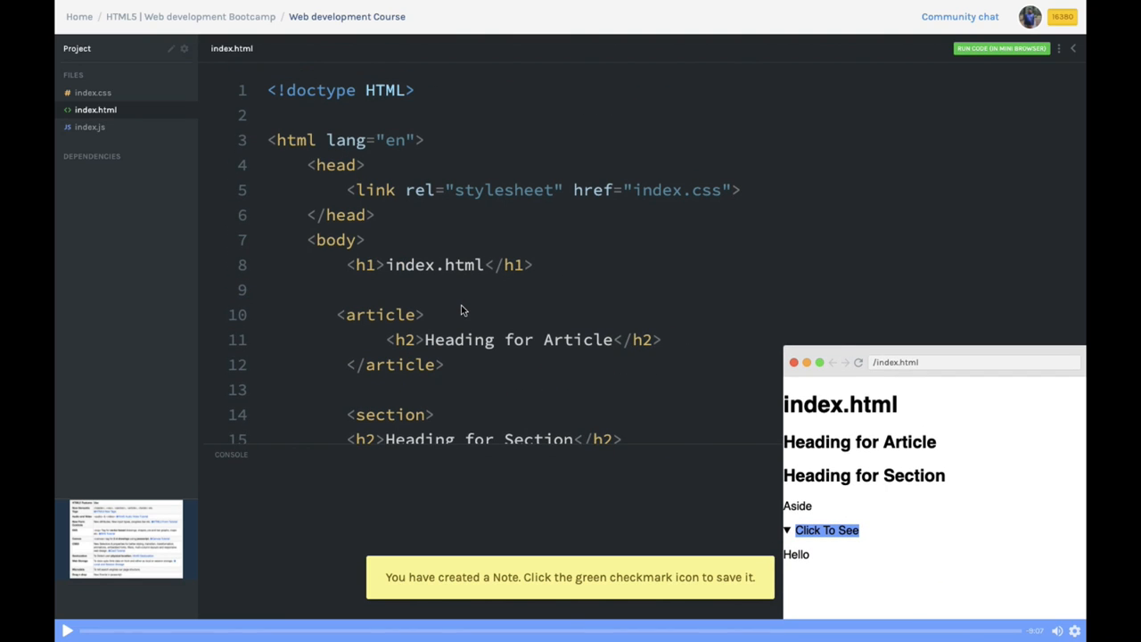
pyautogui.moveTo(396, 265)
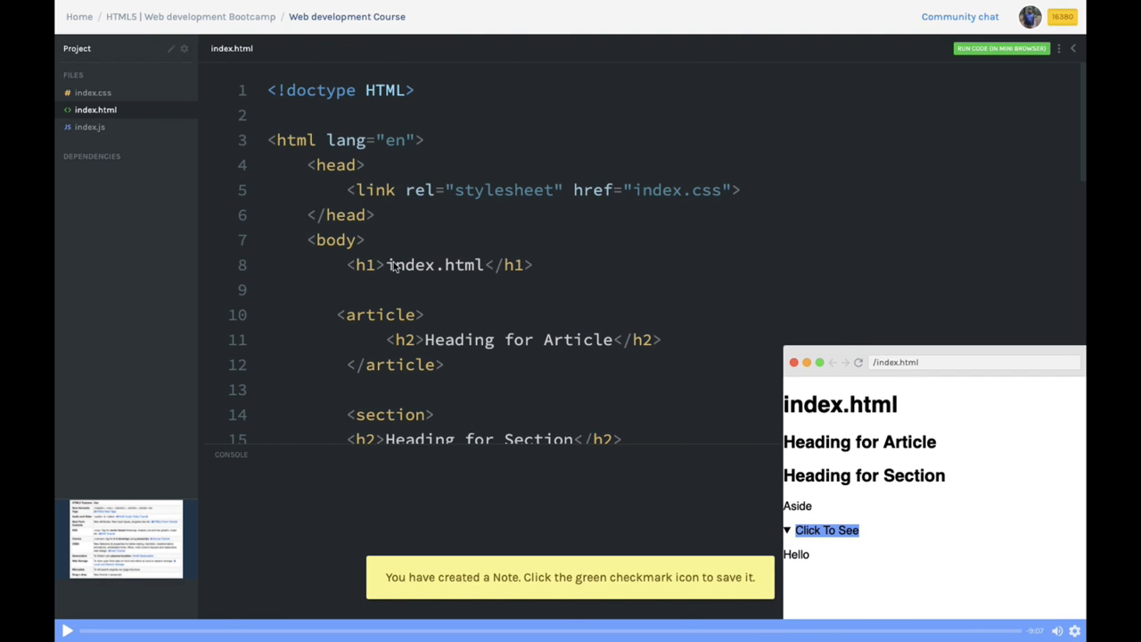
pyautogui.moveTo(366, 310)
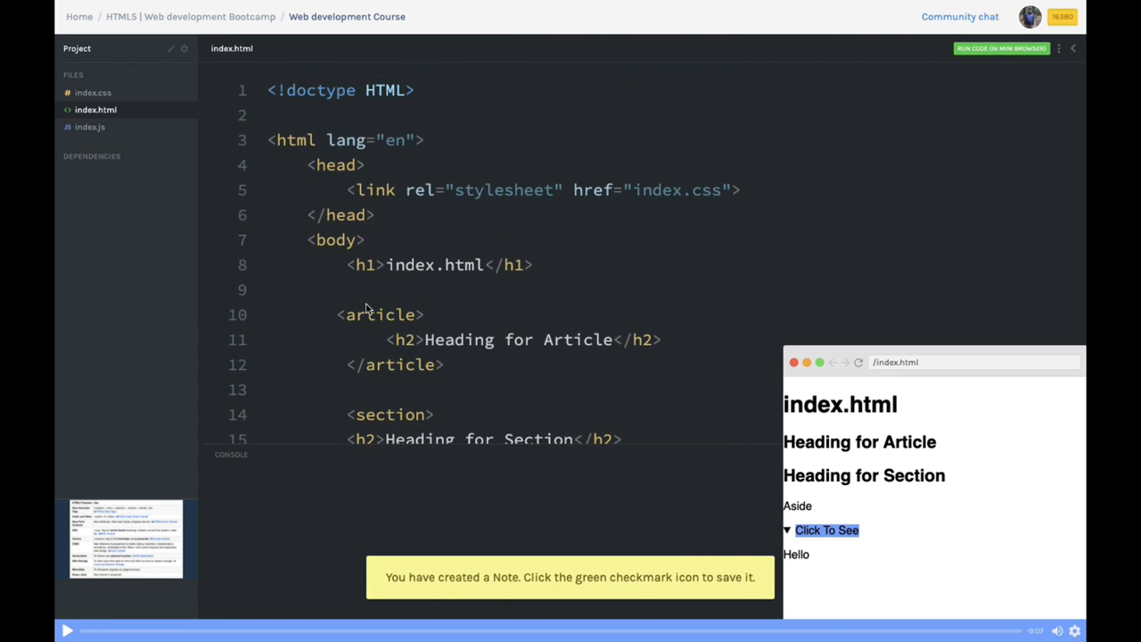
pyautogui.scroll(-3)
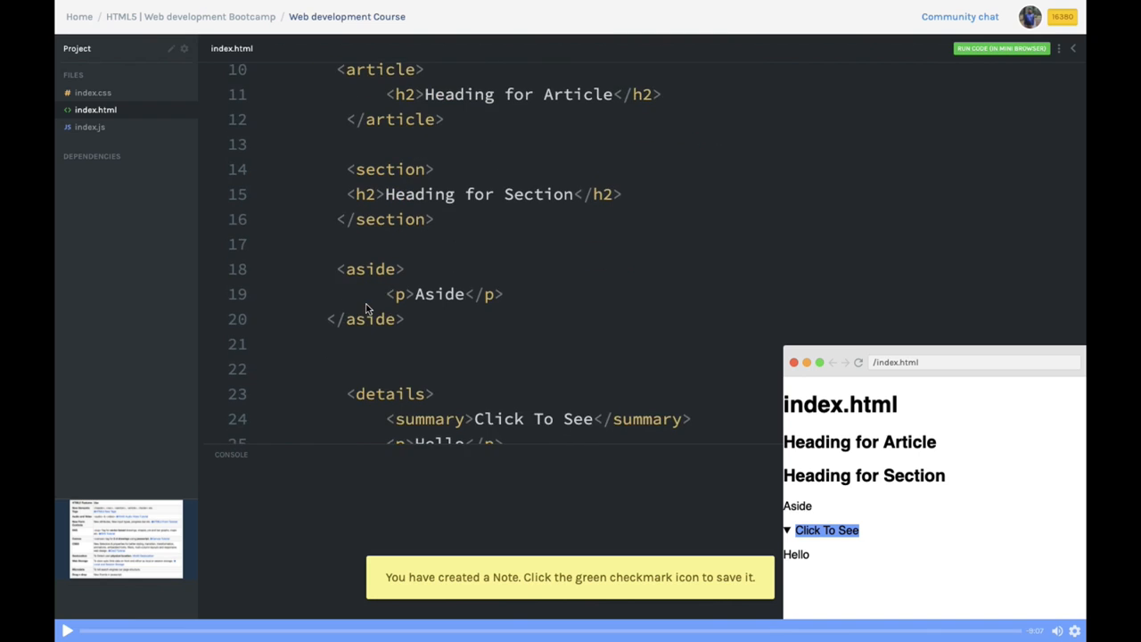
pyautogui.scroll(-3)
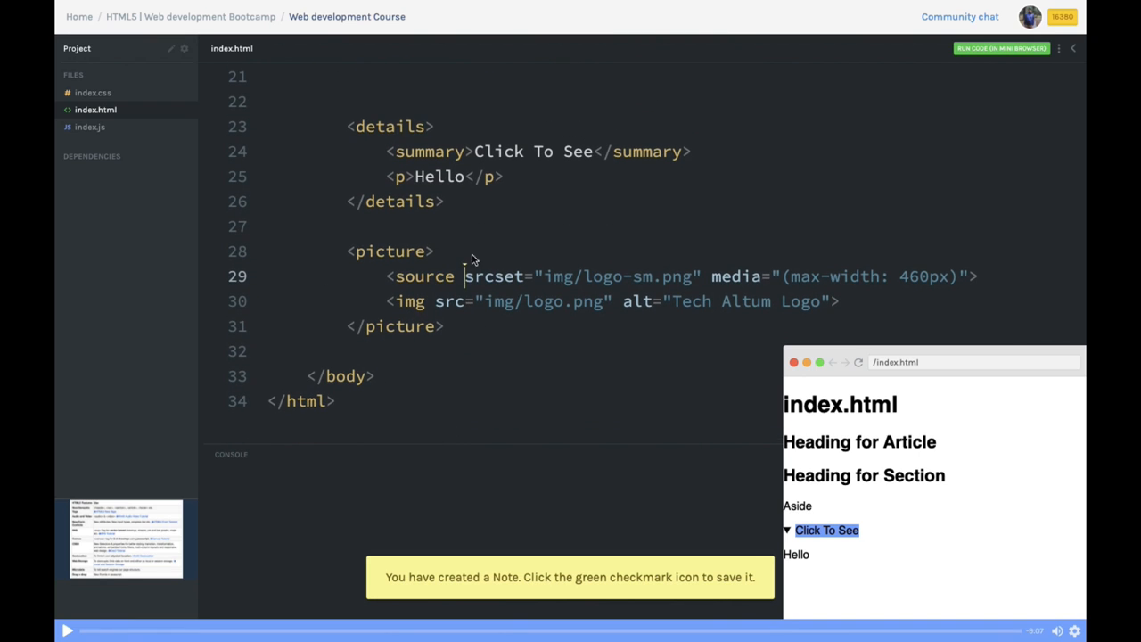
pyautogui.doubleClick(410, 300)
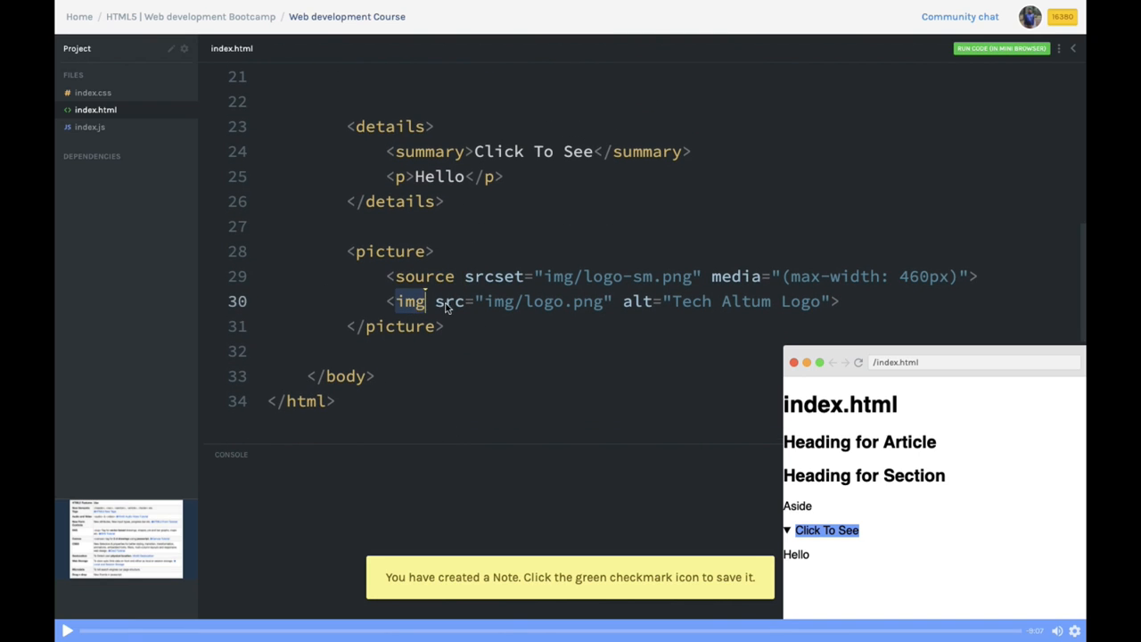
pyautogui.moveTo(435, 301); pyautogui.dragTo(613, 301)
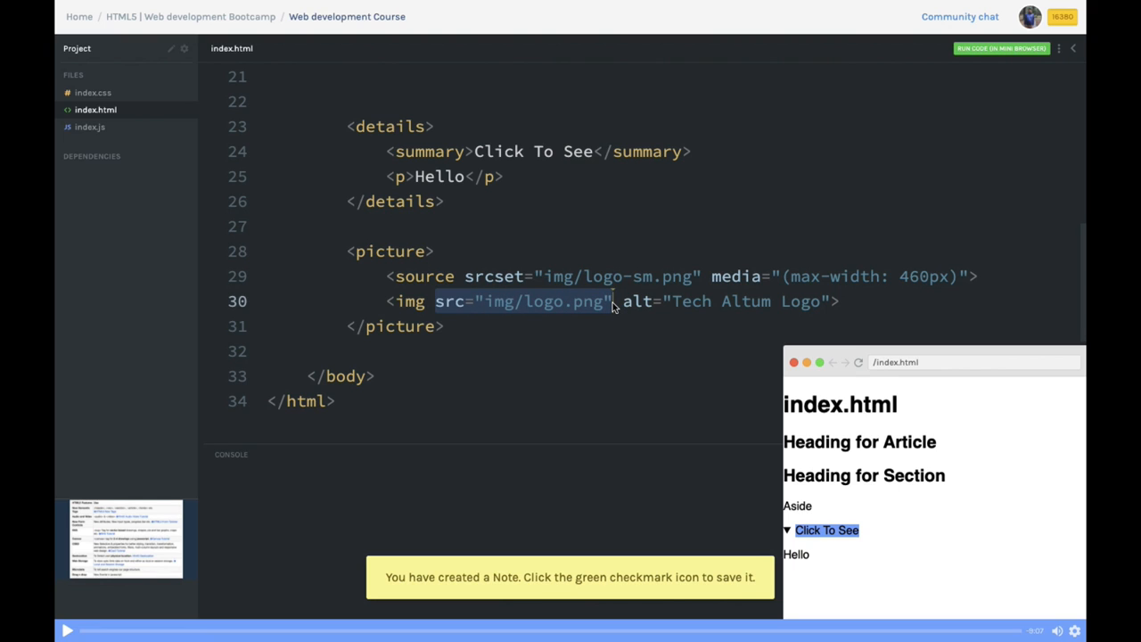
pyautogui.moveTo(453, 306)
pyautogui.write('<a href="')
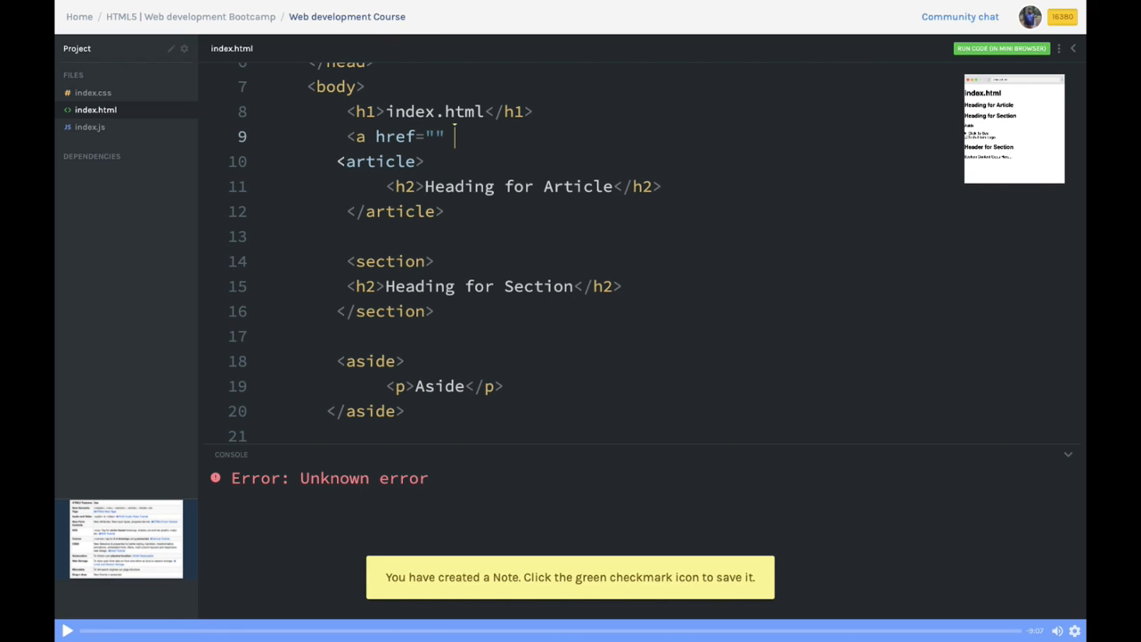
pyautogui.write('>')
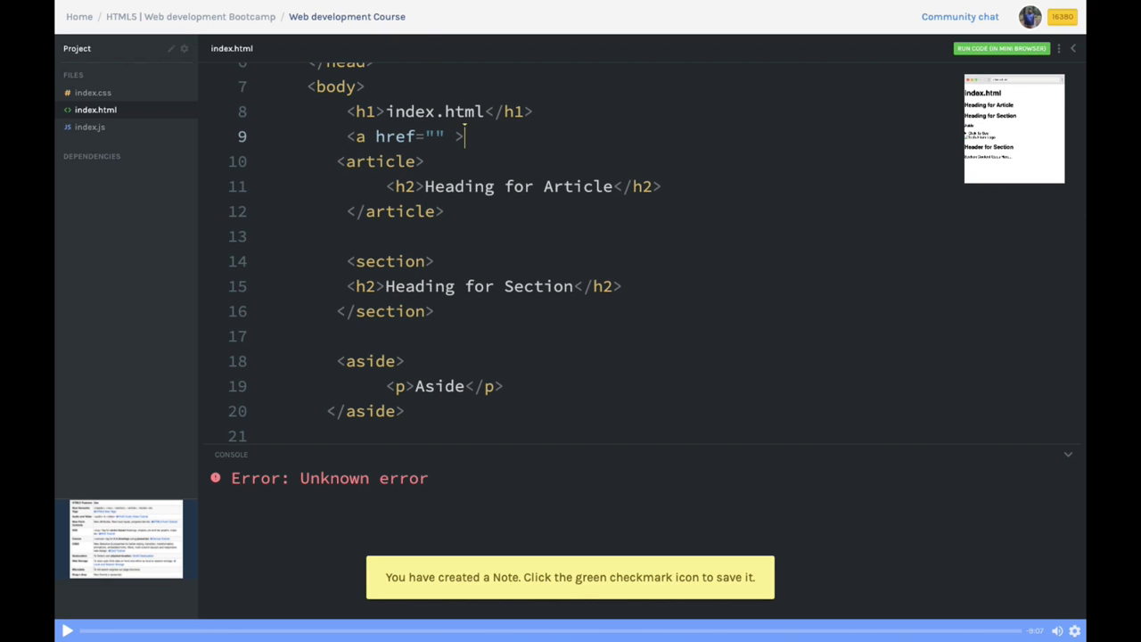
pyautogui.write('Hello<')
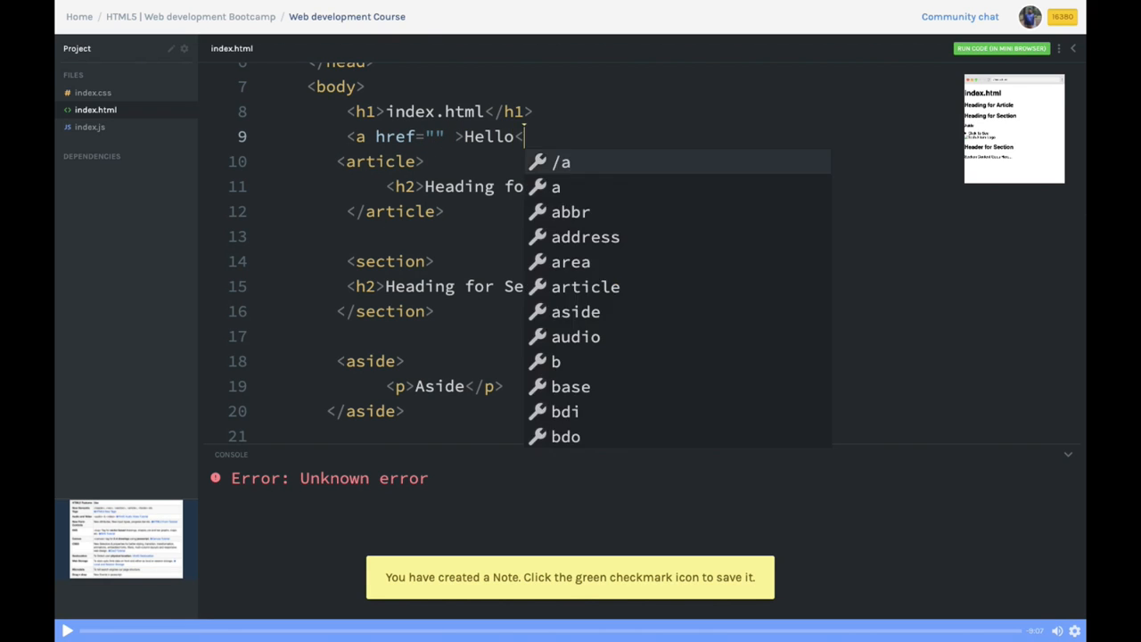
pyautogui.write('a>')
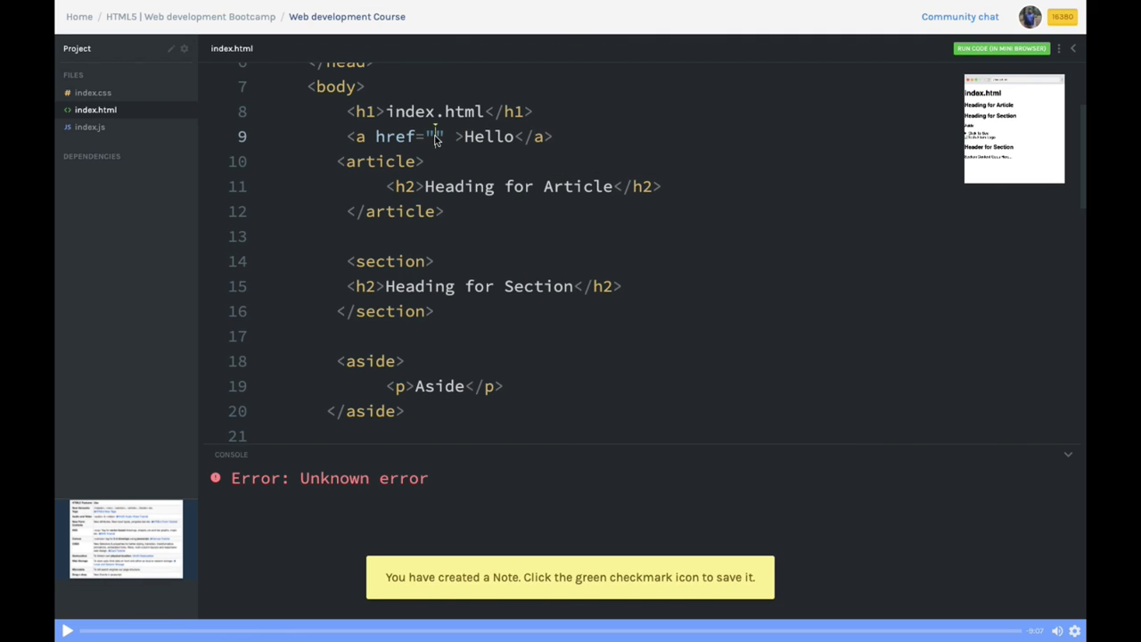
pyautogui.write('hello.html')
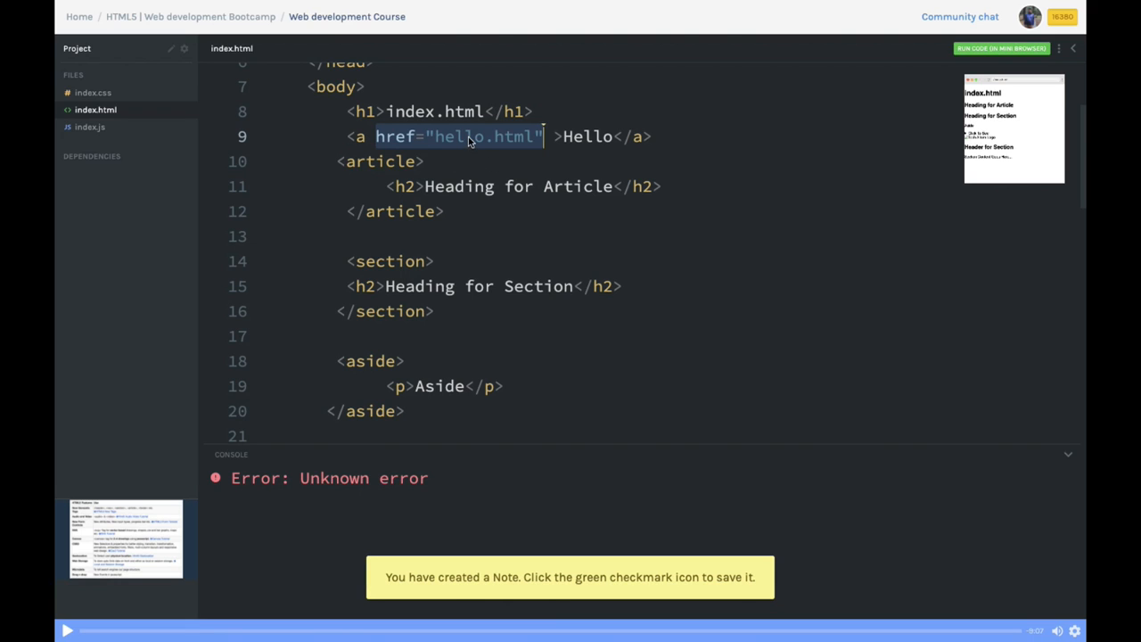
pyautogui.moveTo(459, 223)
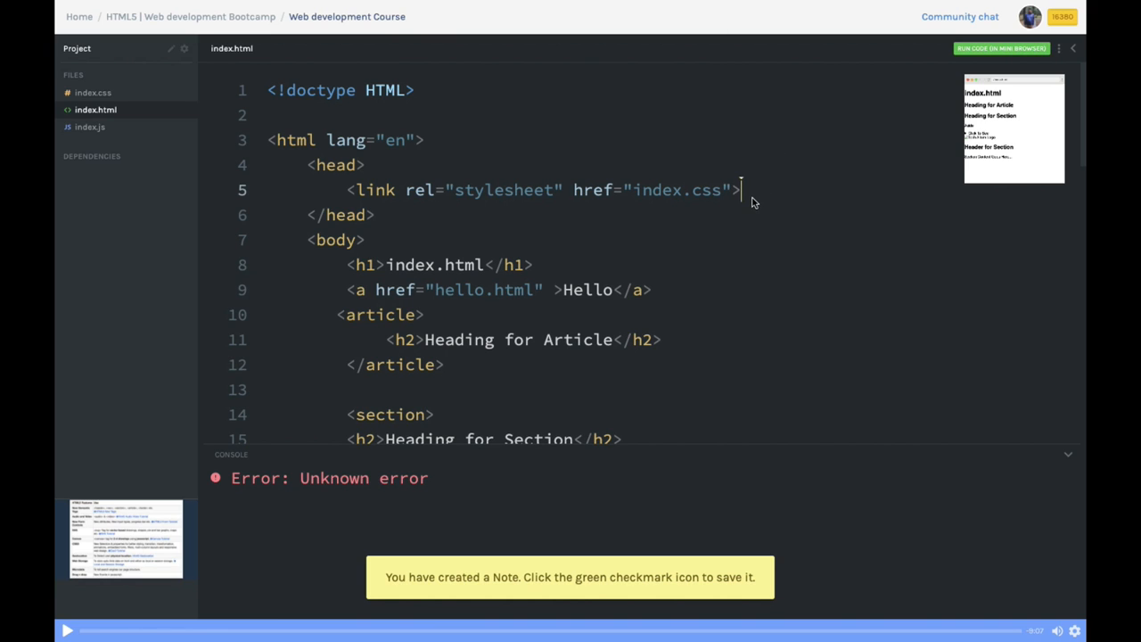
pyautogui.write('<script async src="function.js"></script>')
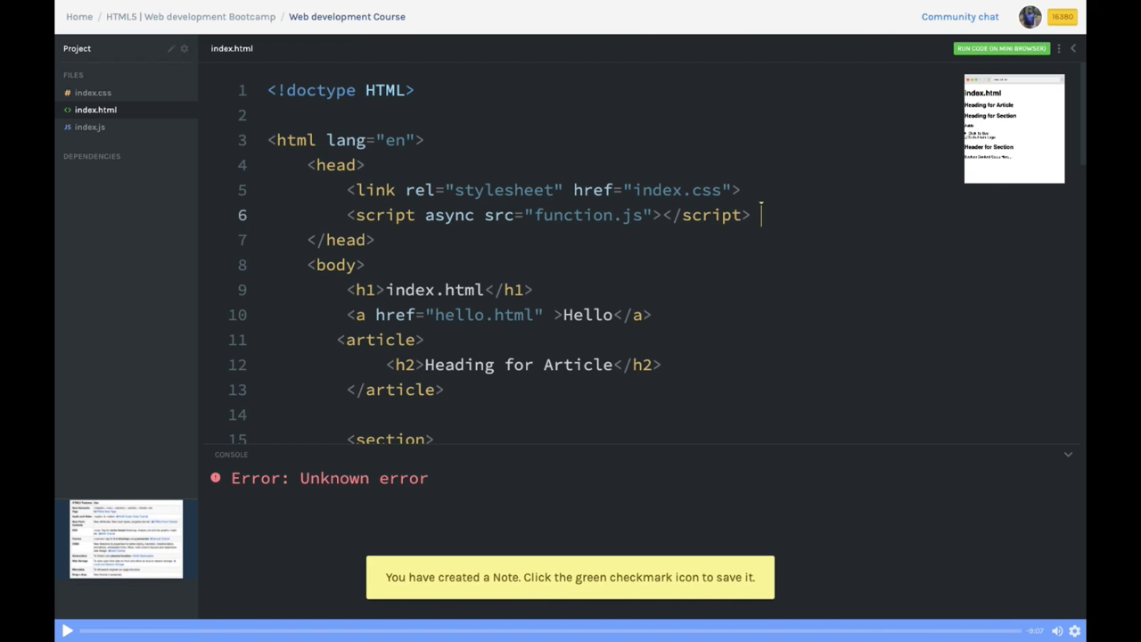
pyautogui.moveTo(631, 189)
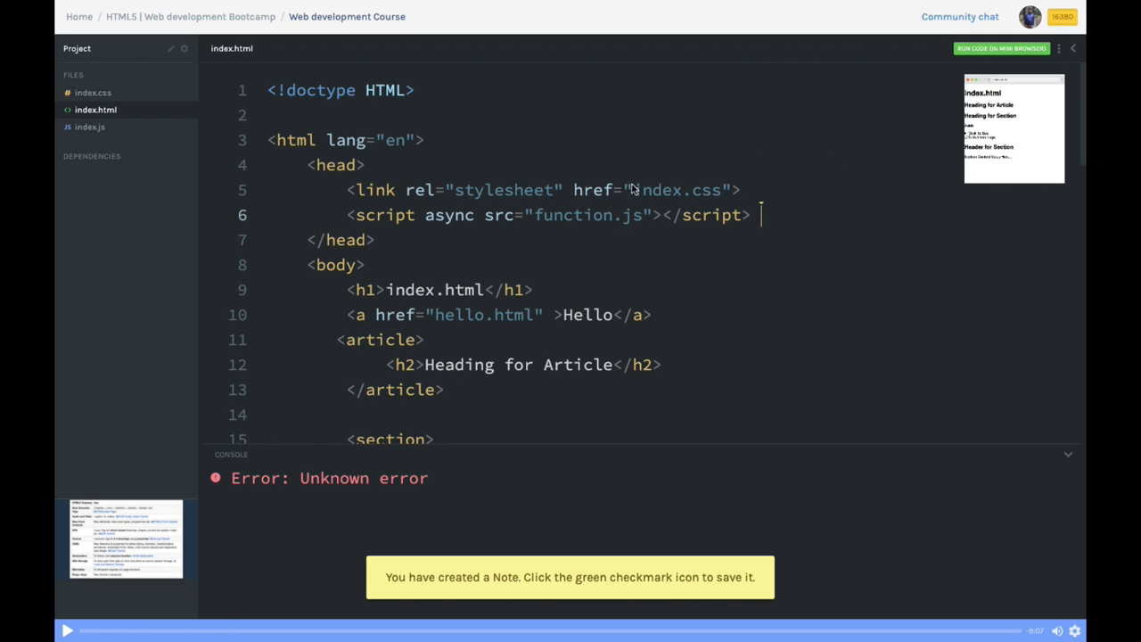
pyautogui.doubleClick(449, 214)
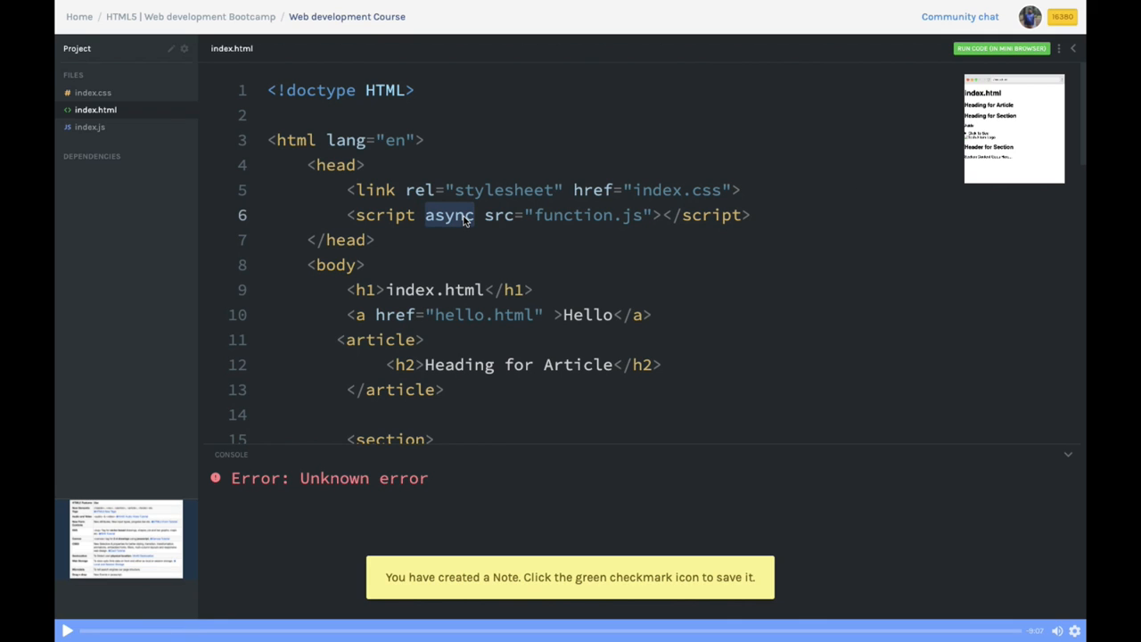
pyautogui.moveTo(381, 224)
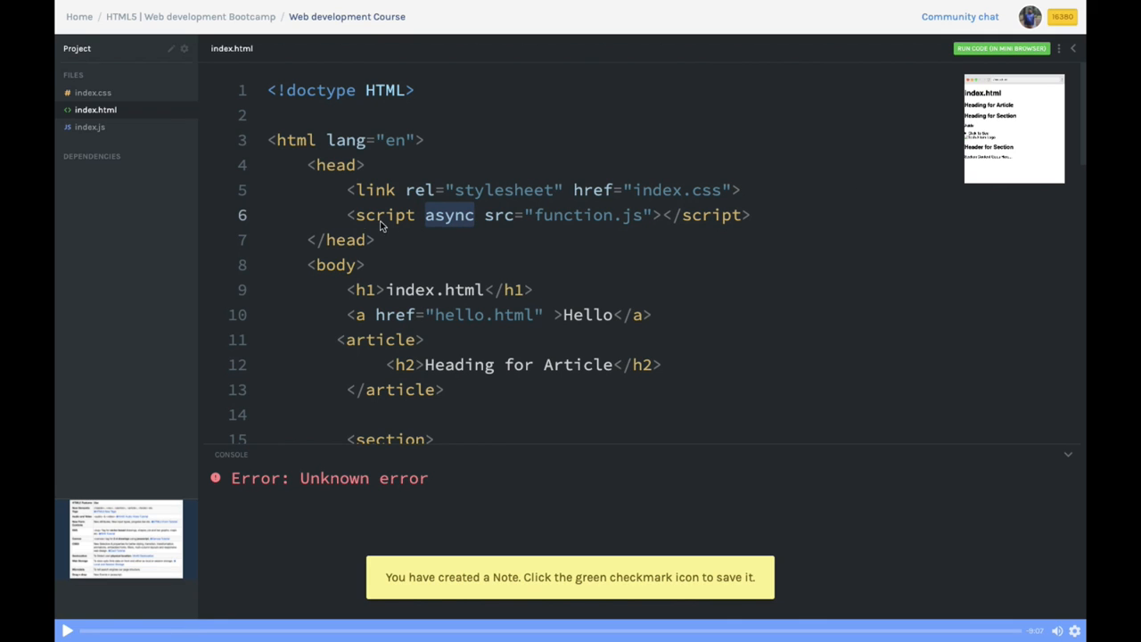
pyautogui.moveTo(348, 214); pyautogui.dragTo(749, 214)
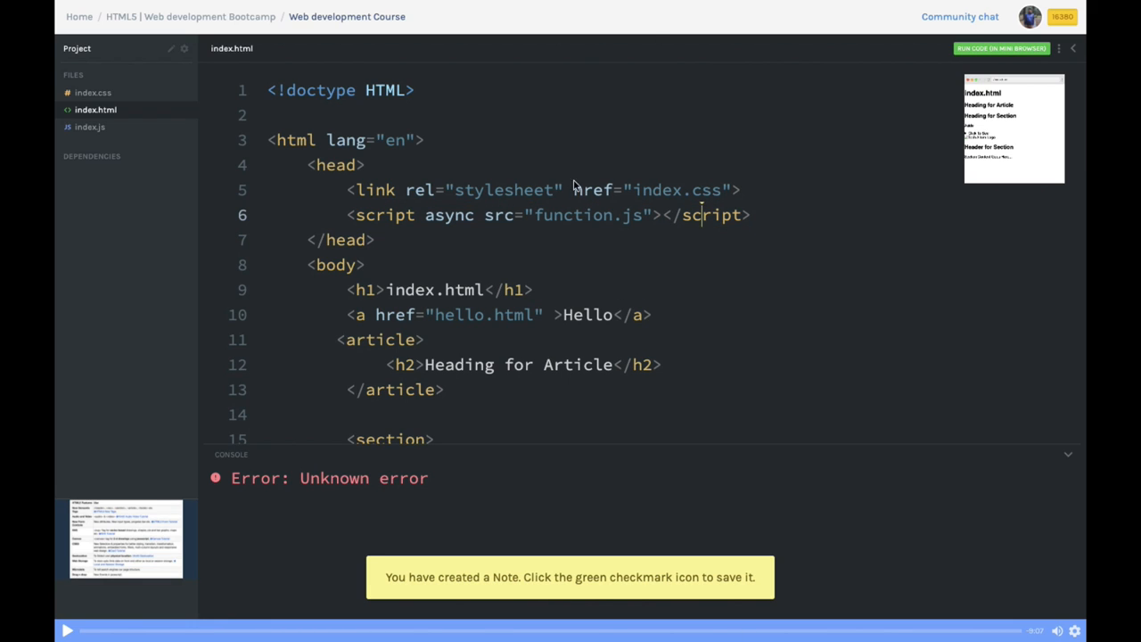
# Retitle the h1 'New attributes' and type random text into the contenteditable paragraph directly in the preview.
pyautogui.scroll(-3)
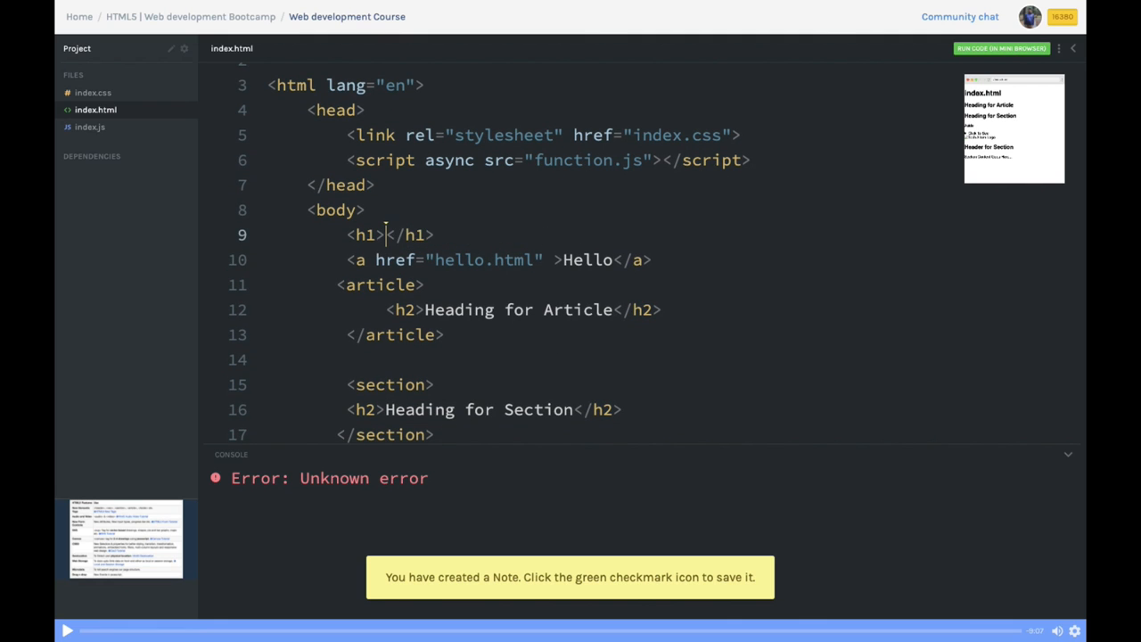
pyautogui.write('New att')
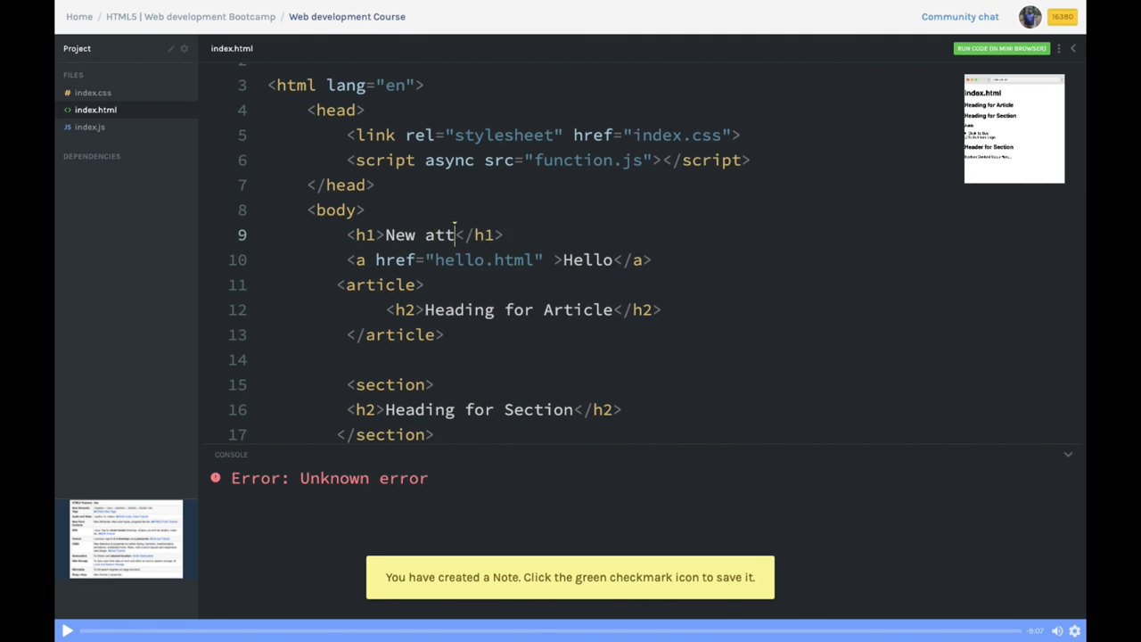
pyautogui.write('ributes')
pyautogui.write('<p contenteditable="true">This para is editable</p')
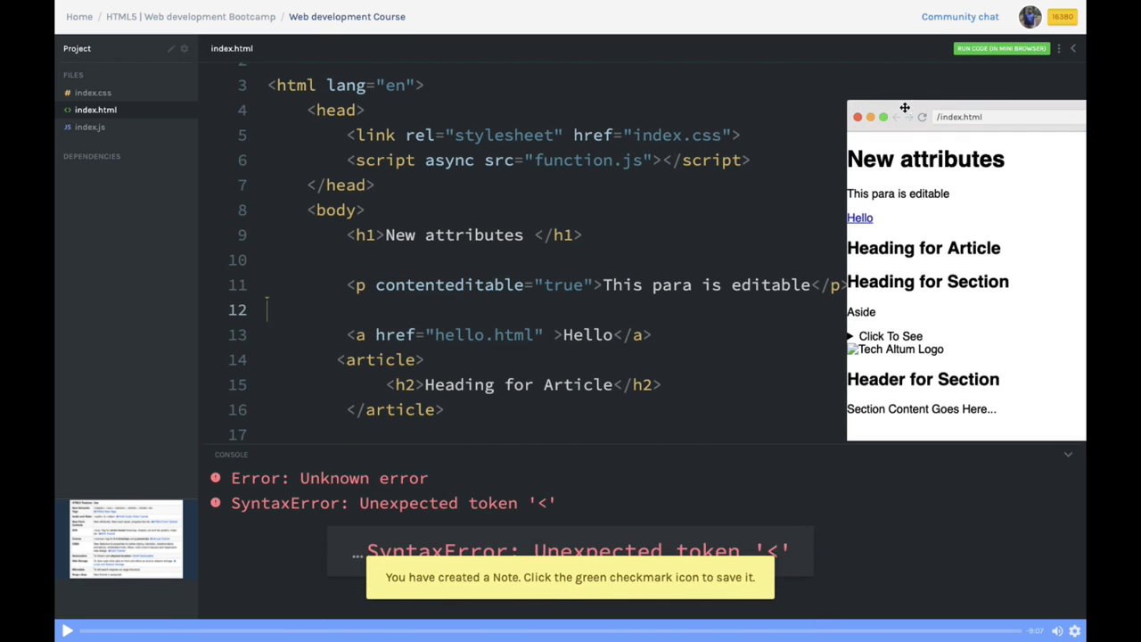
pyautogui.tripleClick(897, 192)
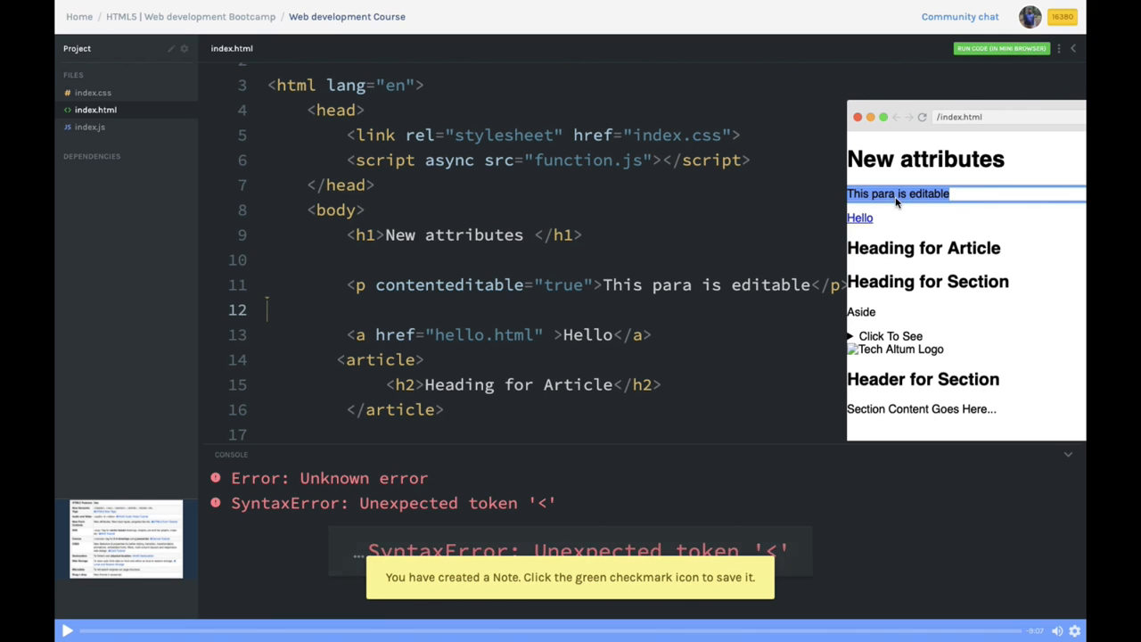
pyautogui.write('qwdwewqertfghjfdsadfghjfdsadf')
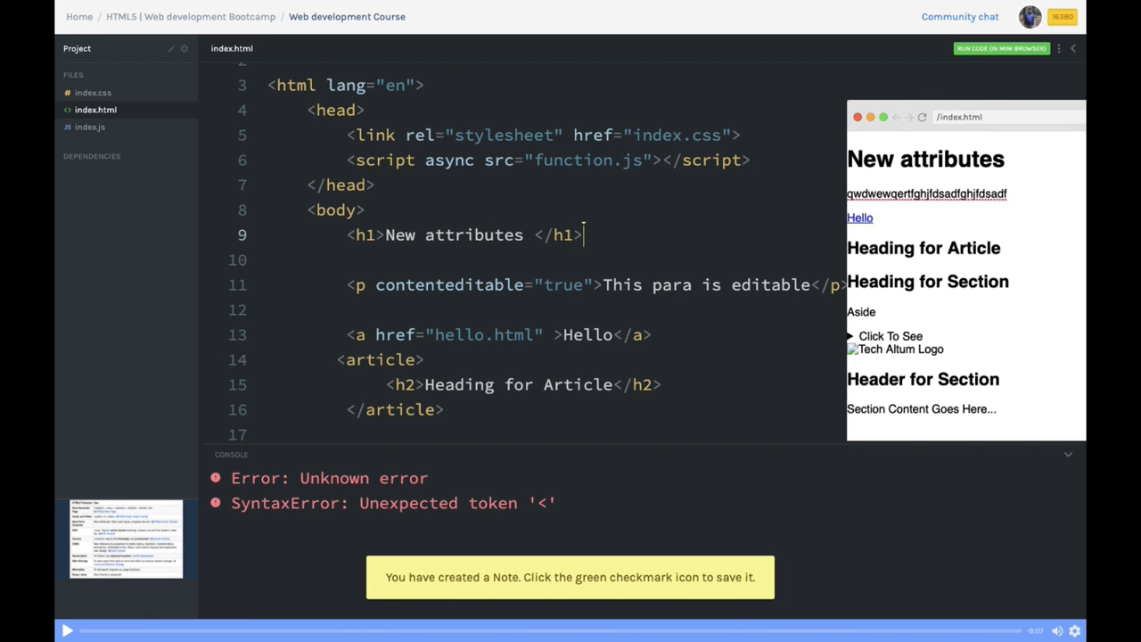
pyautogui.moveTo(627, 232)
pyautogui.write('<a href="html5.pdf" download>Download PDF</a>')
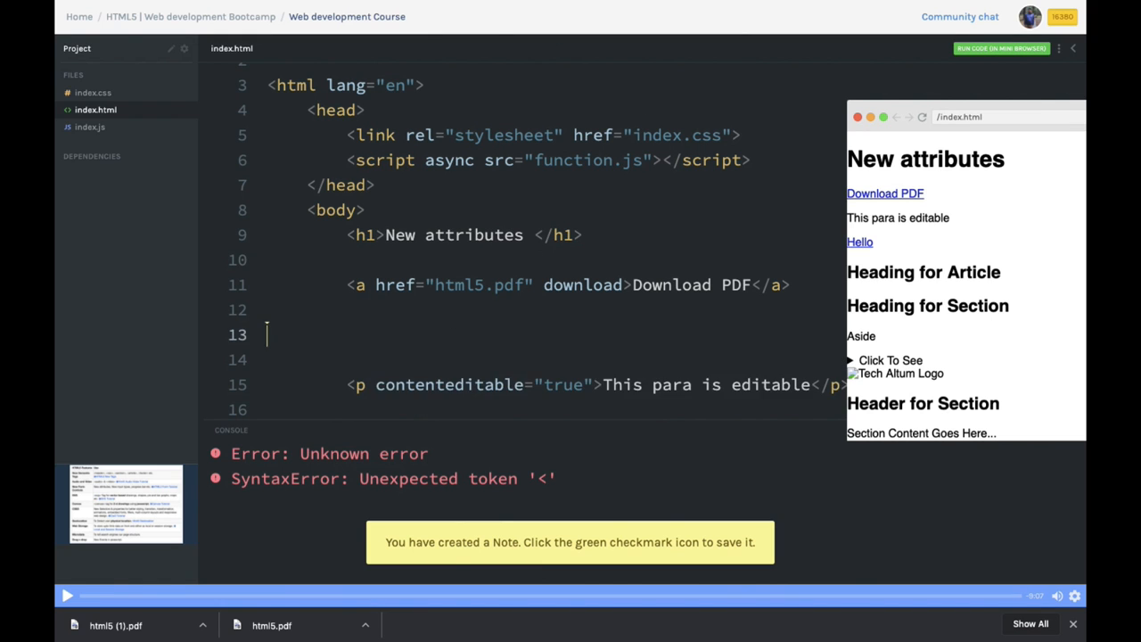
# Add a paragraph with draggable="true" reading 'This paragraph is draggable'.
pyautogui.write('<p draggable="true">This paragraph is draggable</p>')
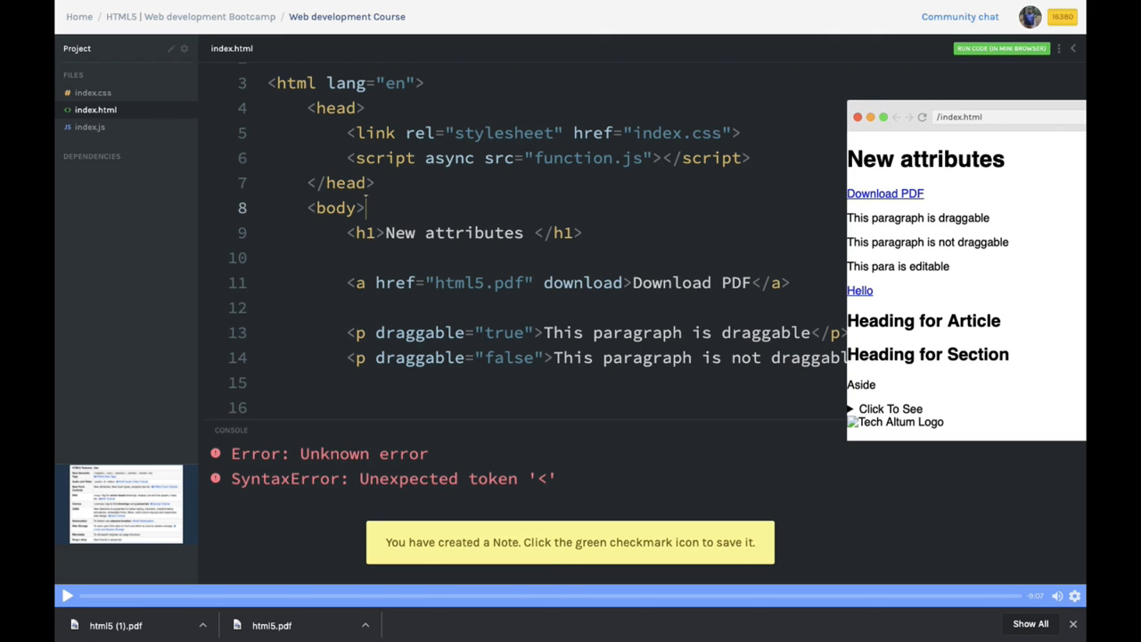
pyautogui.moveTo(549, 104)
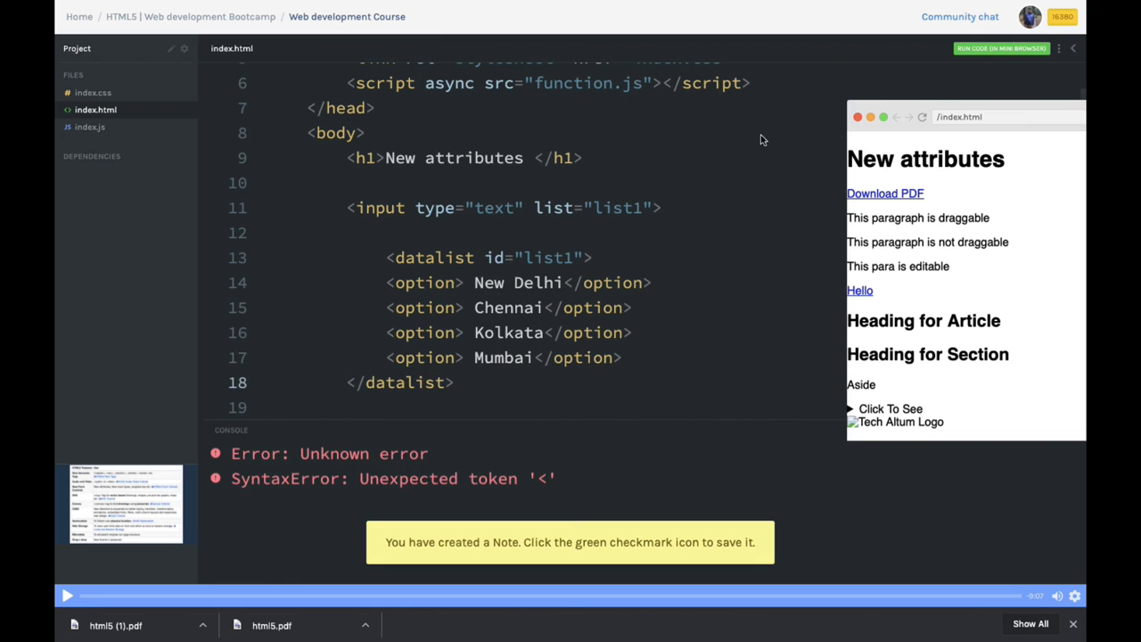
# Choose Chennai from the datalist input's city suggestions in the preview.
pyautogui.click(900, 194)
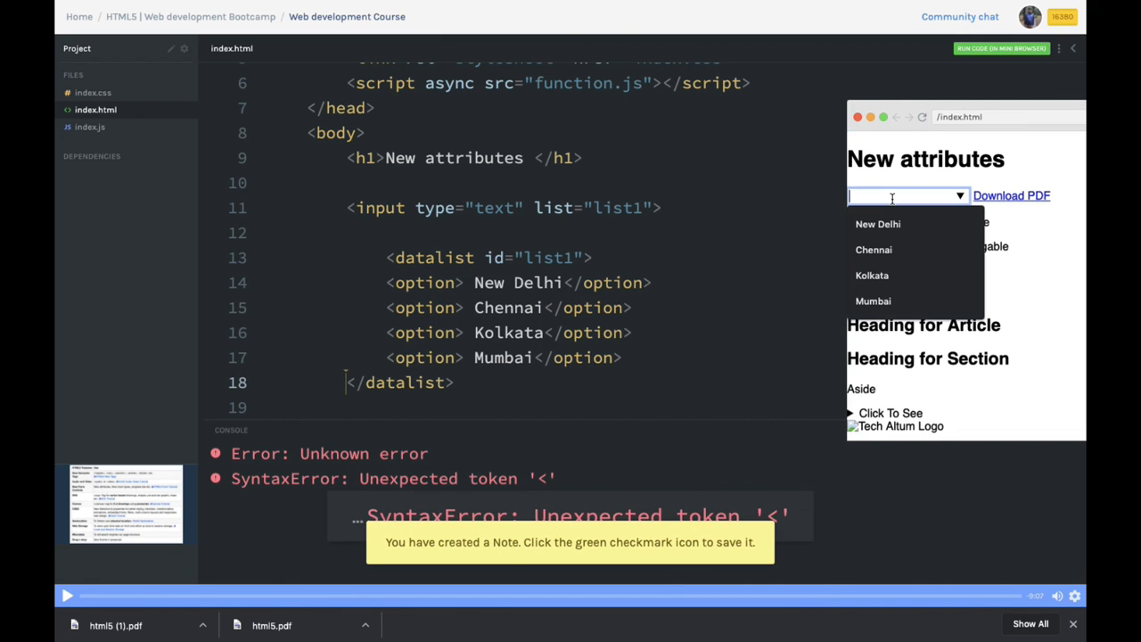
pyautogui.click(874, 249)
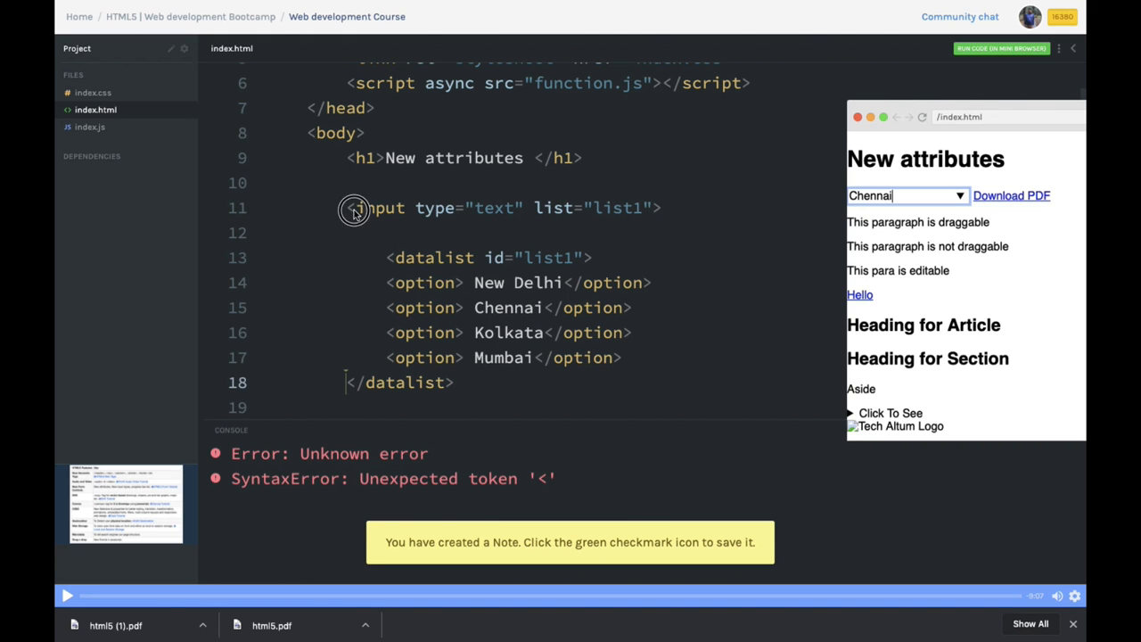
pyautogui.doubleClick(615, 207)
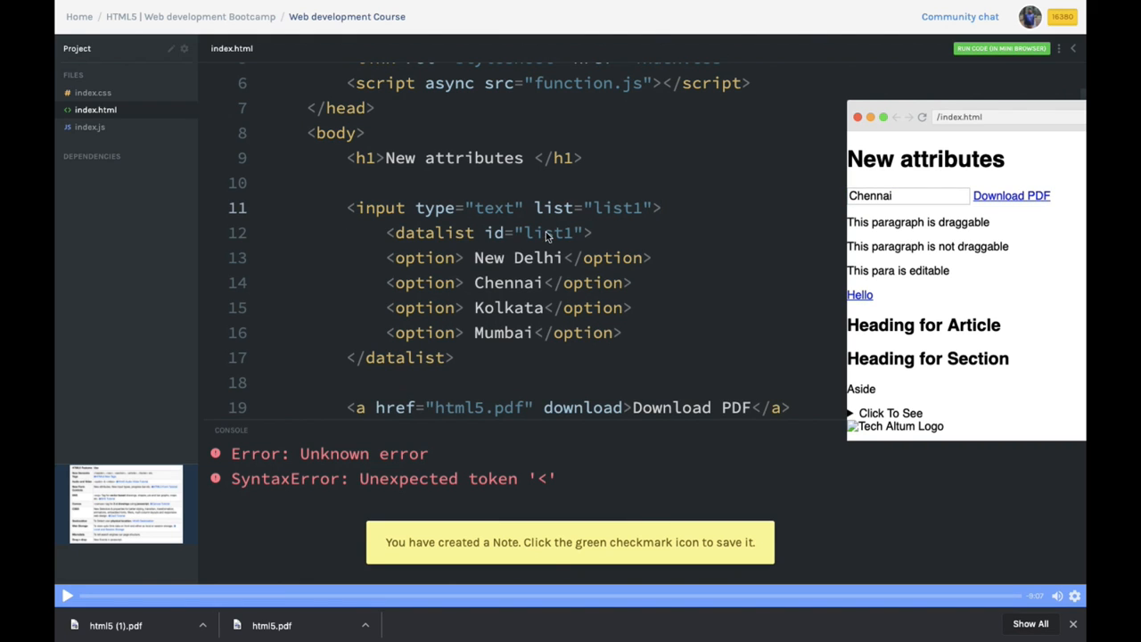
pyautogui.moveTo(409, 271)
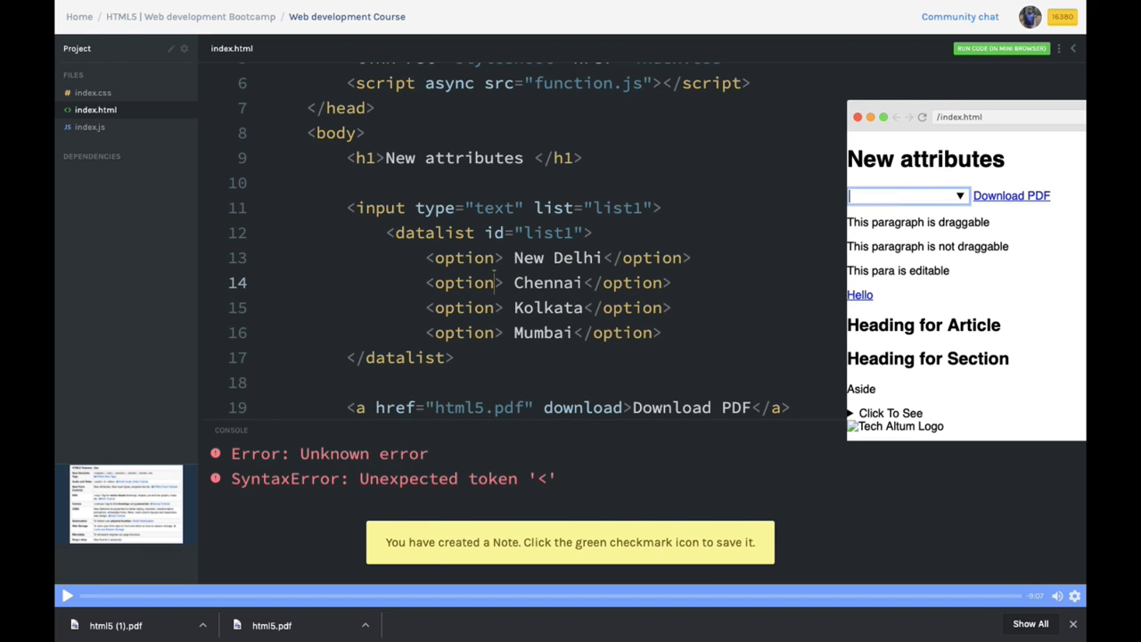
pyautogui.write('Chennai')
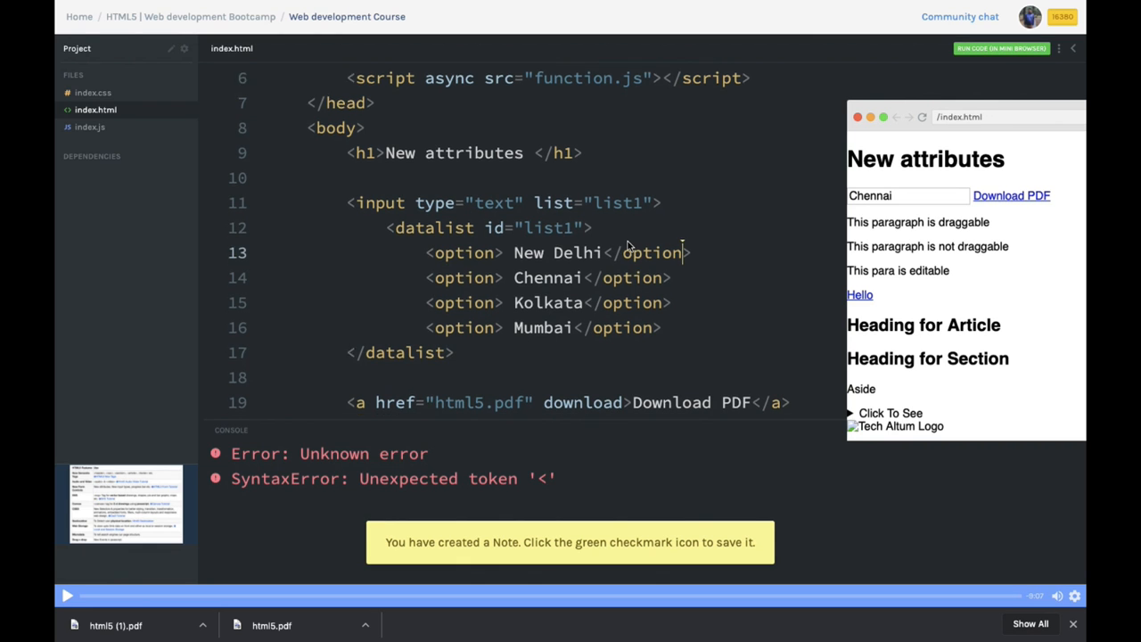
pyautogui.scroll(-3)
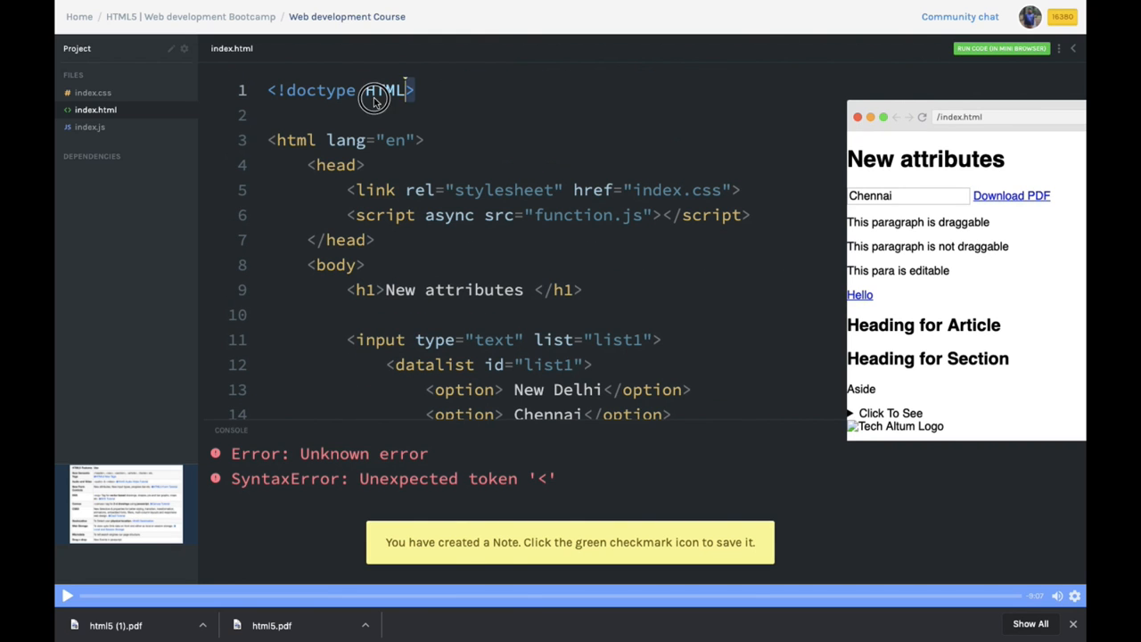
# Highlight the doctype declaration and the lang attribute on the html tag before the Modules-1 slide.
pyautogui.tripleClick(339, 90)
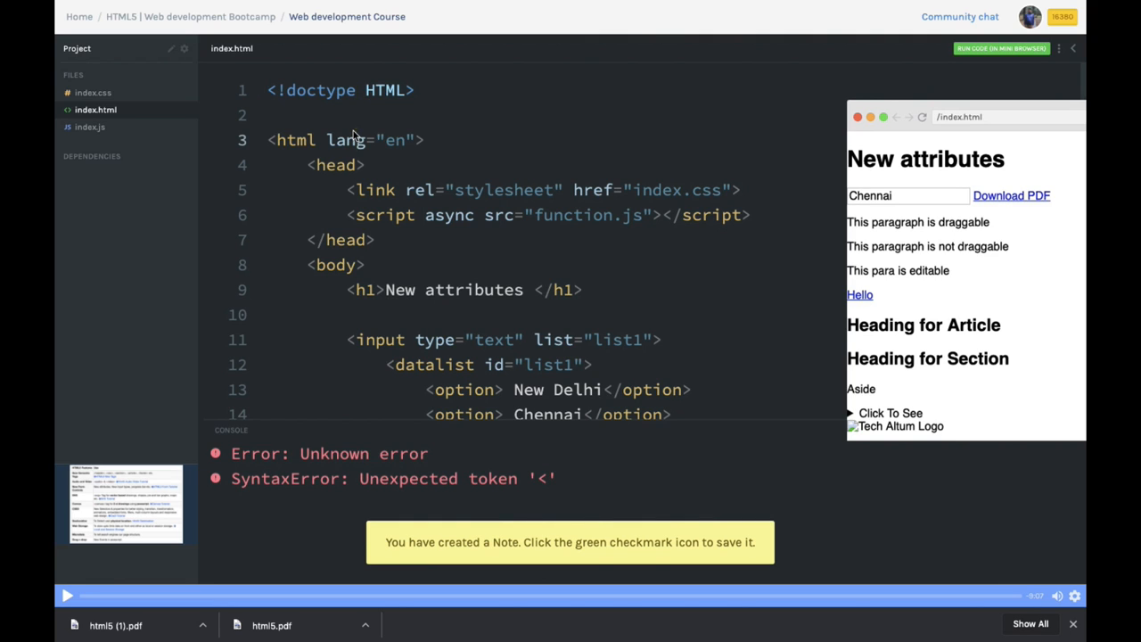
pyautogui.doubleClick(346, 139)
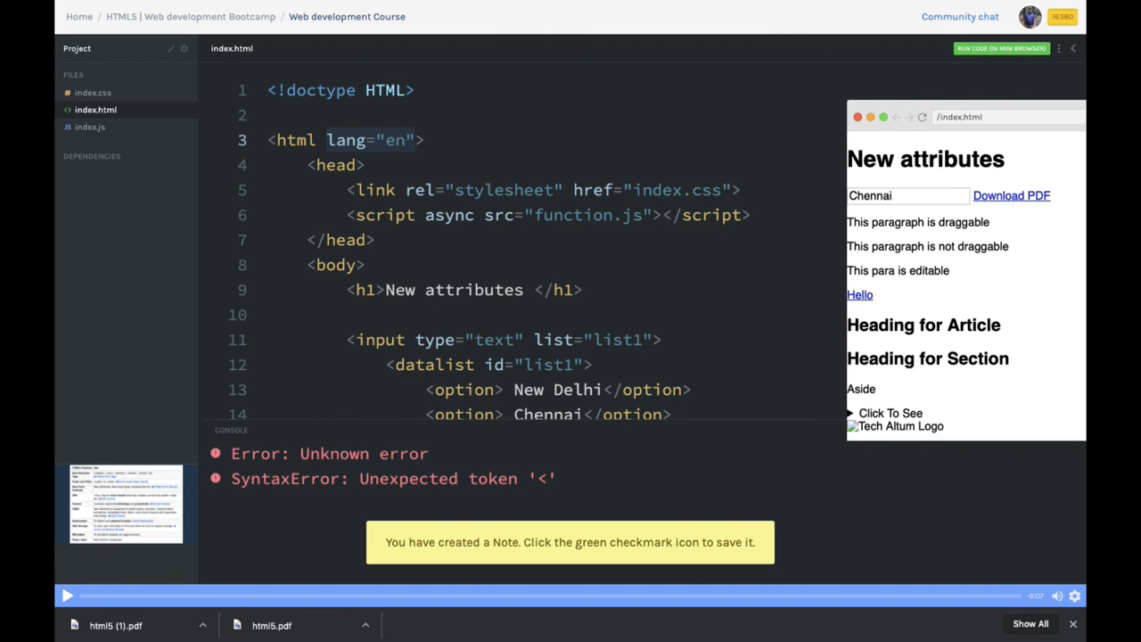
pyautogui.doubleClick(346, 139)
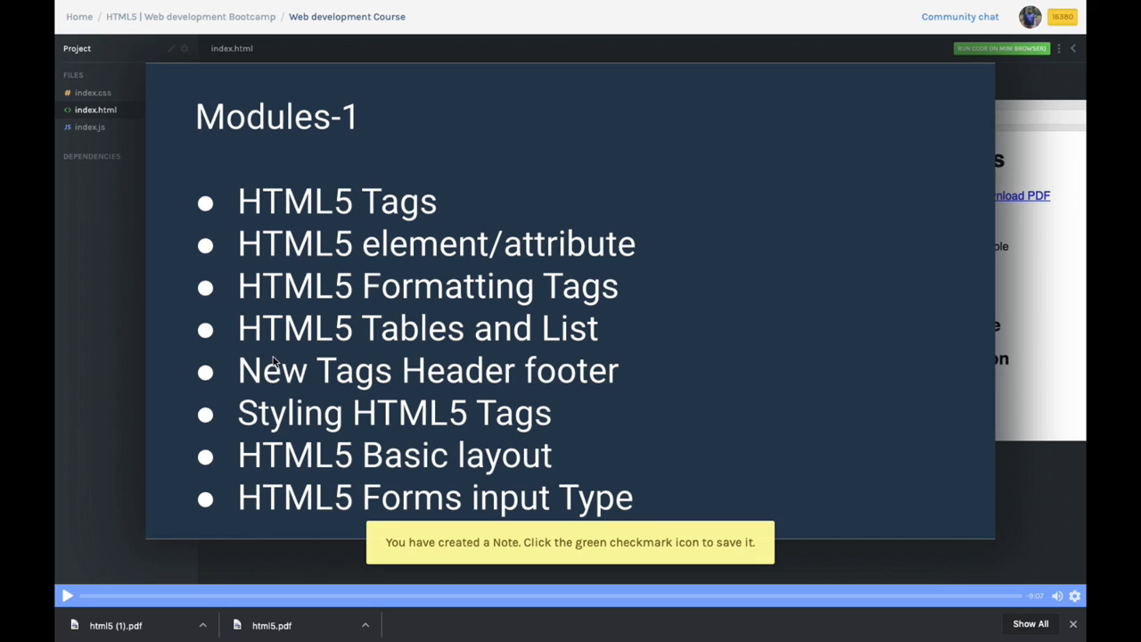
pyautogui.moveTo(342, 342)
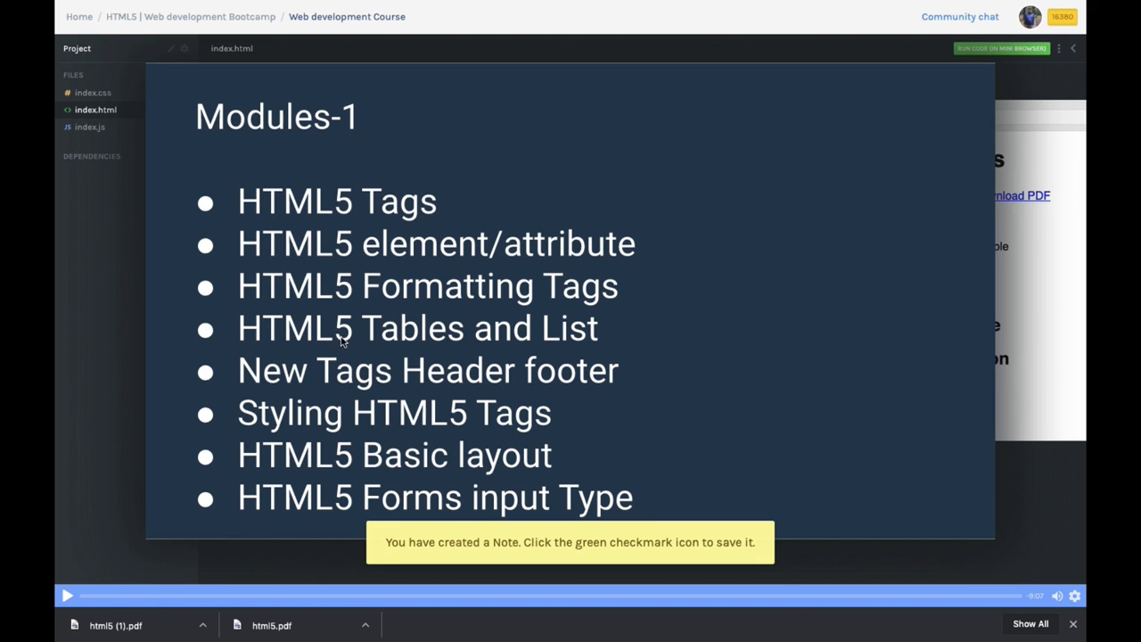